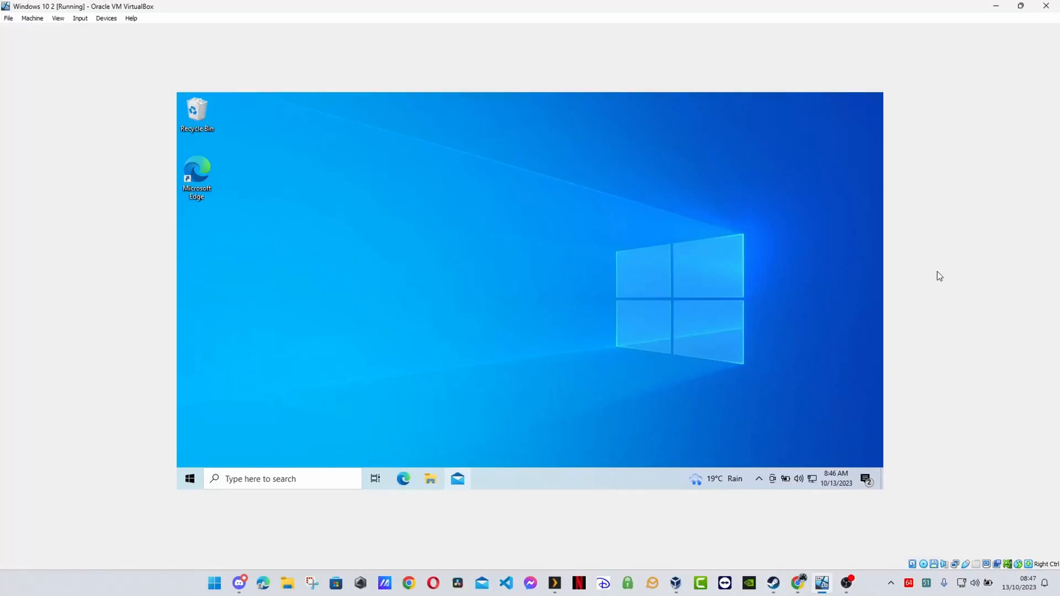
{"action": "mouse_move", "coordinate": [399, 260]}
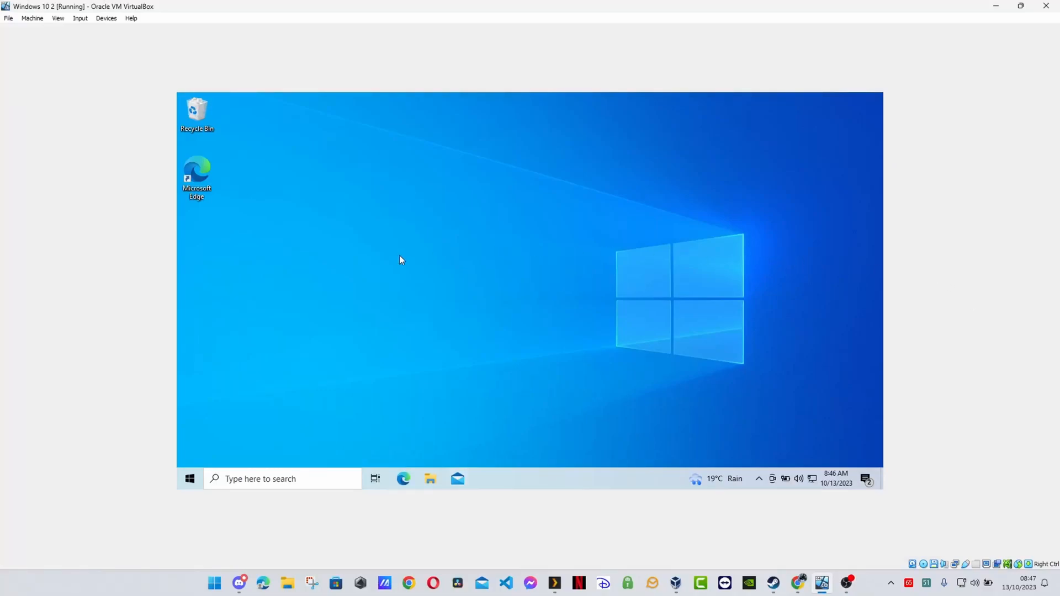
{"action": "mouse_move", "coordinate": [137, 445]}
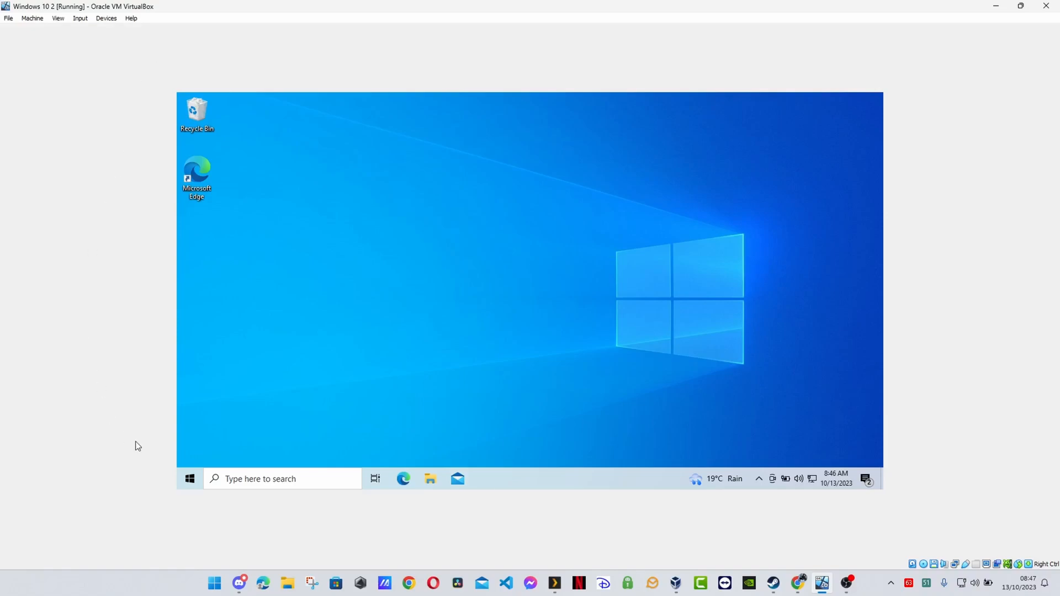
{"action": "mouse_move", "coordinate": [953, 376]}
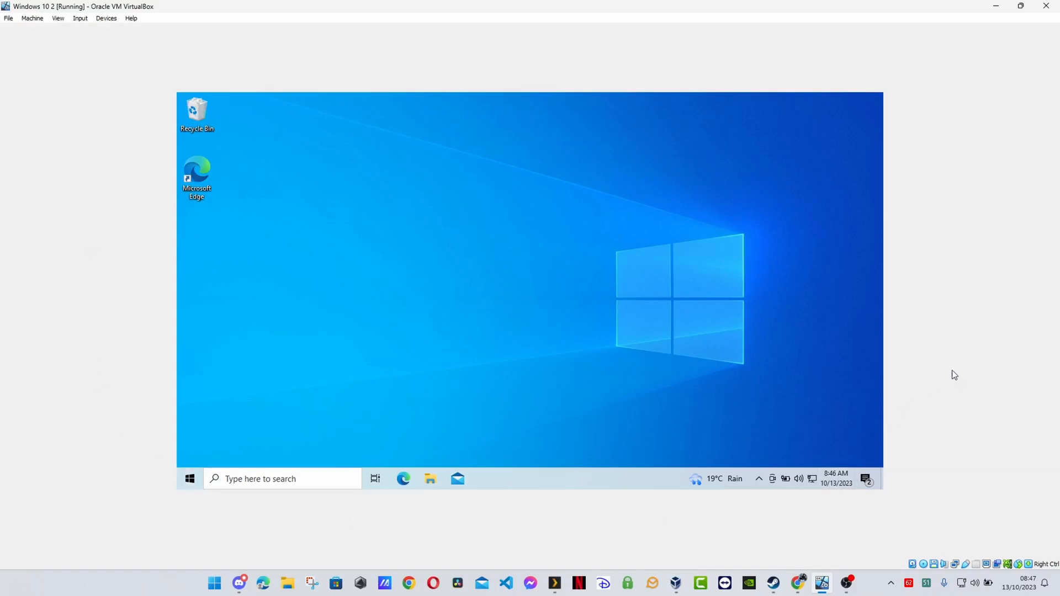
{"action": "mouse_move", "coordinate": [491, 223]}
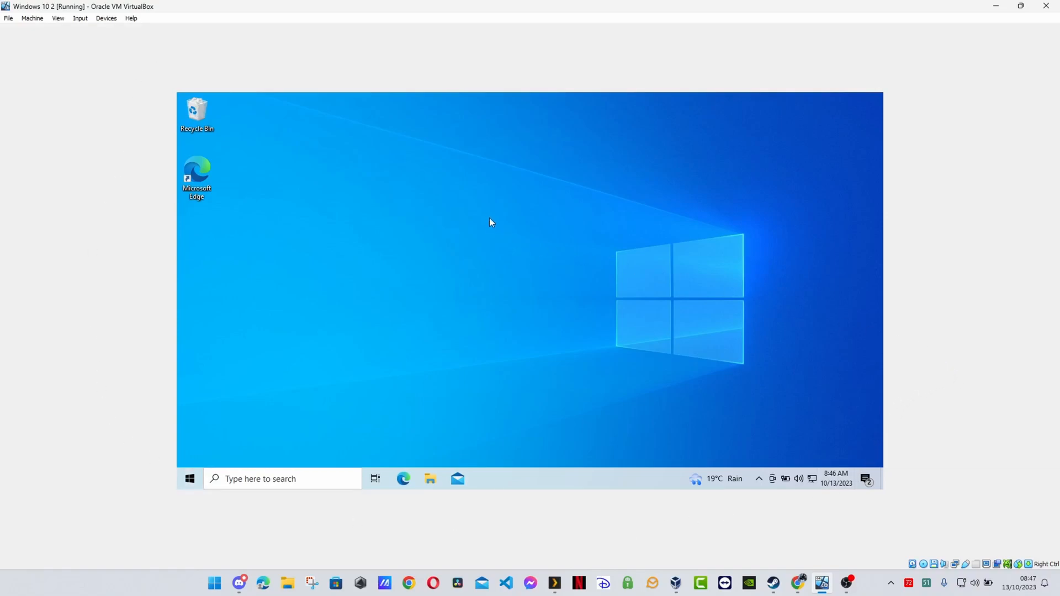
{"action": "mouse_move", "coordinate": [474, 214]}
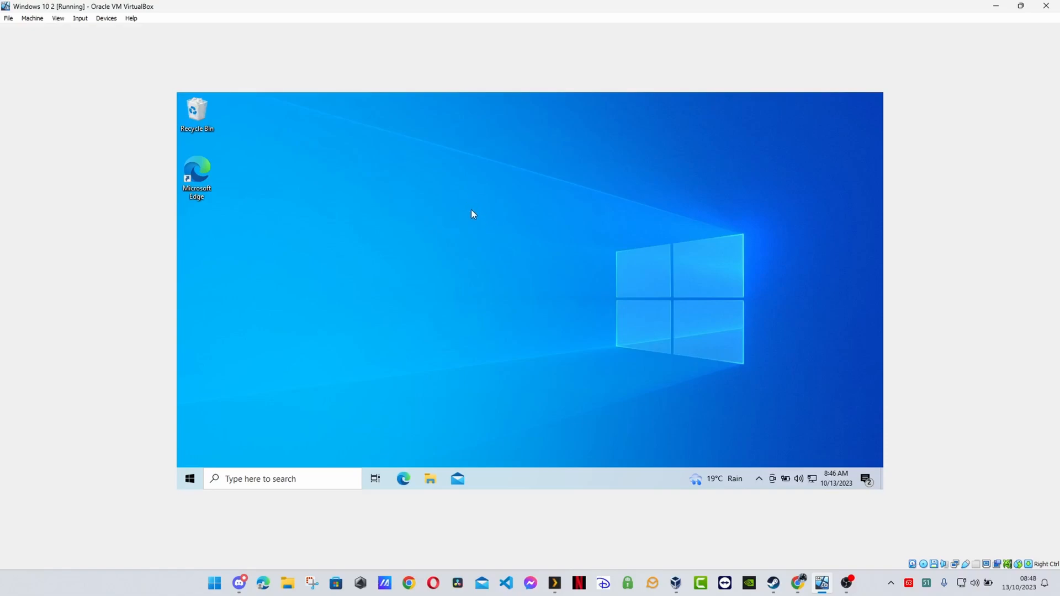
{"action": "mouse_move", "coordinate": [474, 217]}
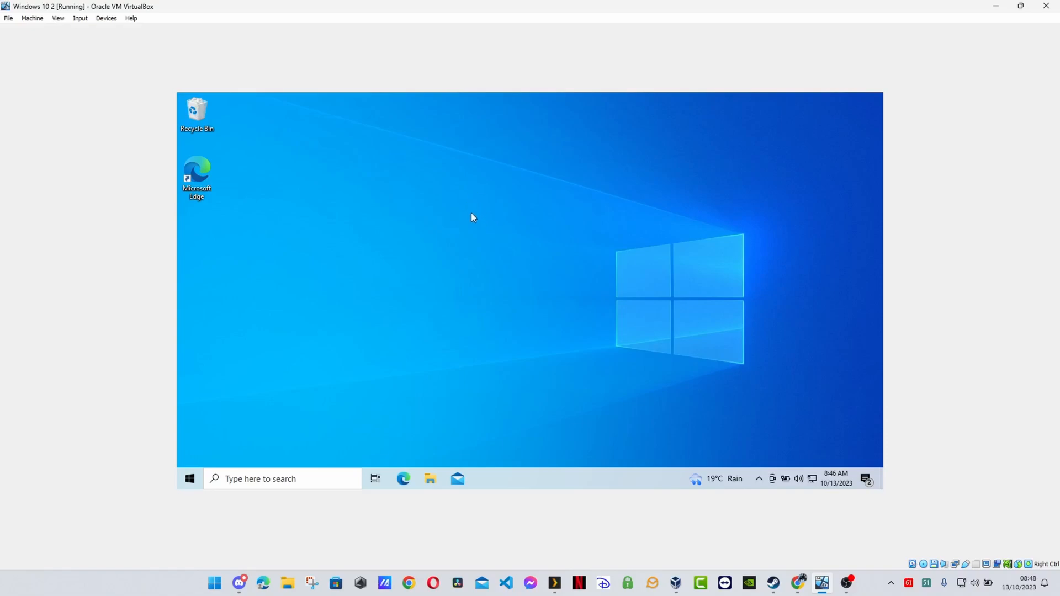
{"action": "mouse_move", "coordinate": [477, 245]}
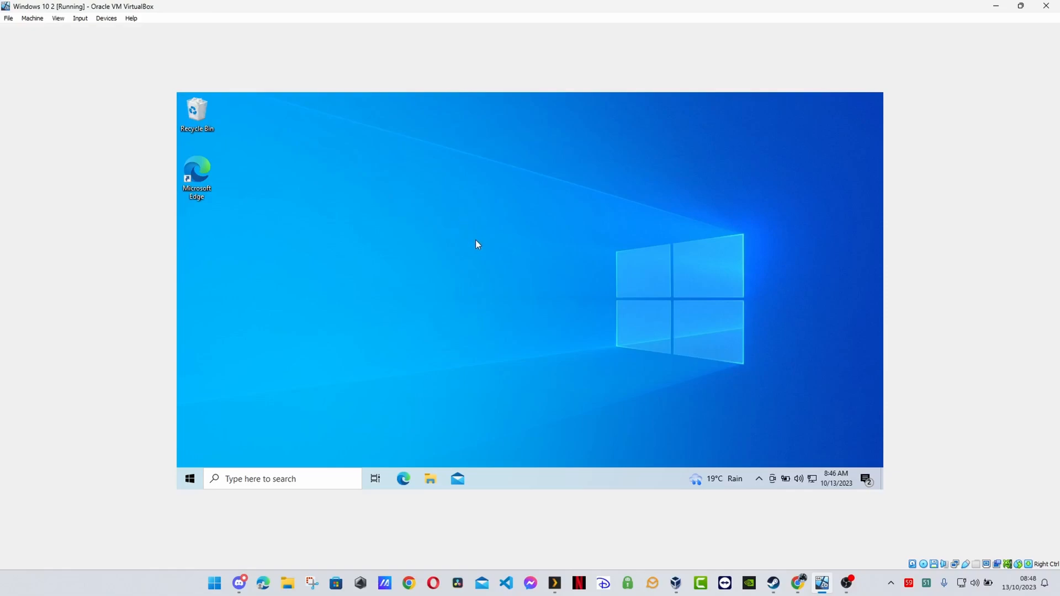
{"action": "mouse_move", "coordinate": [118, 53]}
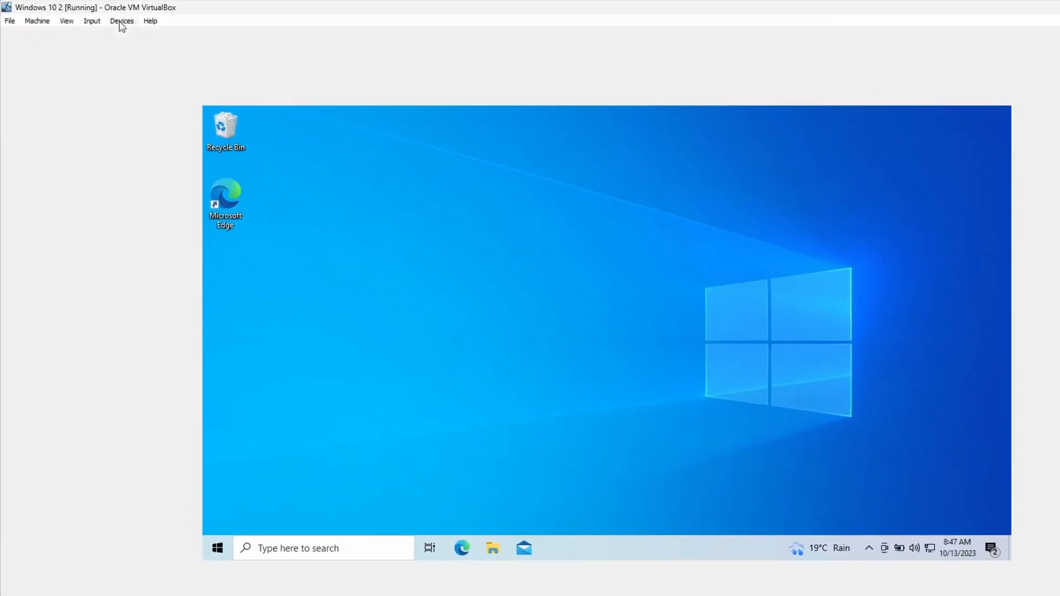
Insert the Guest Additions CD image from the Devices menu into the Windows 10 VM
{"action": "left_click", "coordinate": [122, 20]}
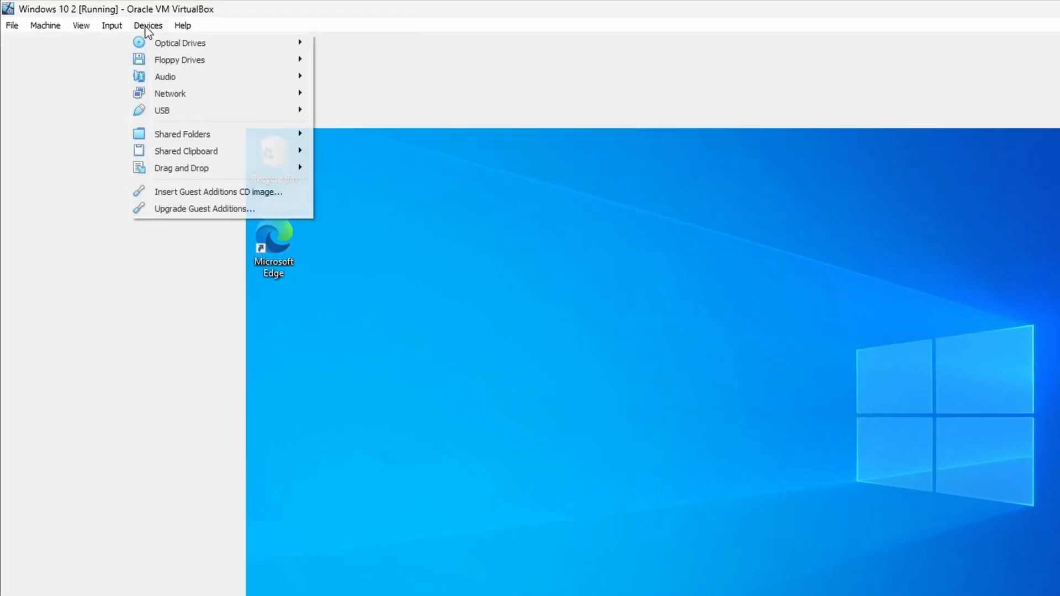
{"action": "mouse_move", "coordinate": [189, 155]}
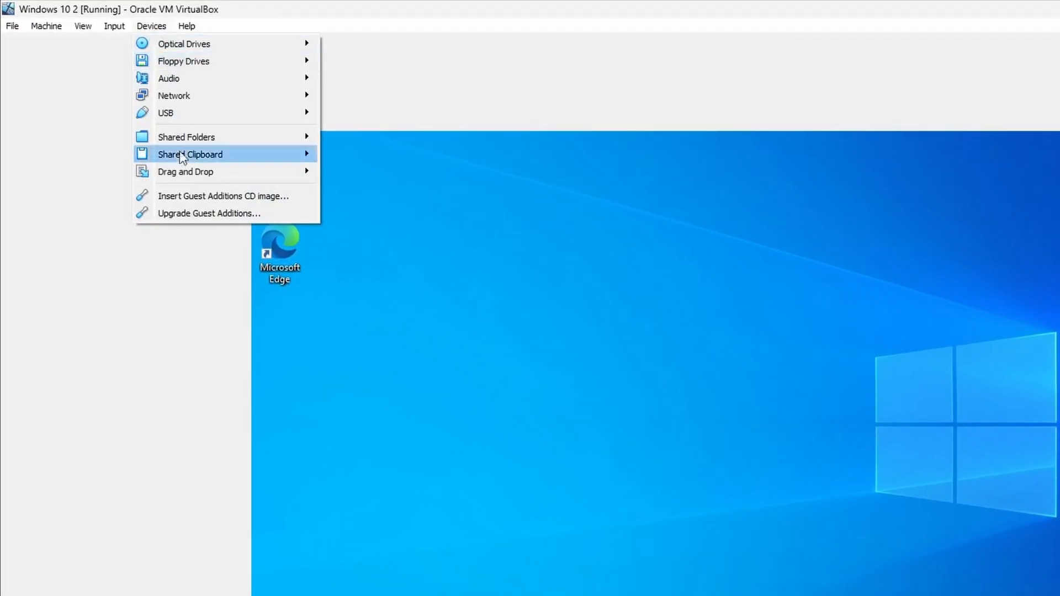
{"action": "left_click", "coordinate": [233, 232]}
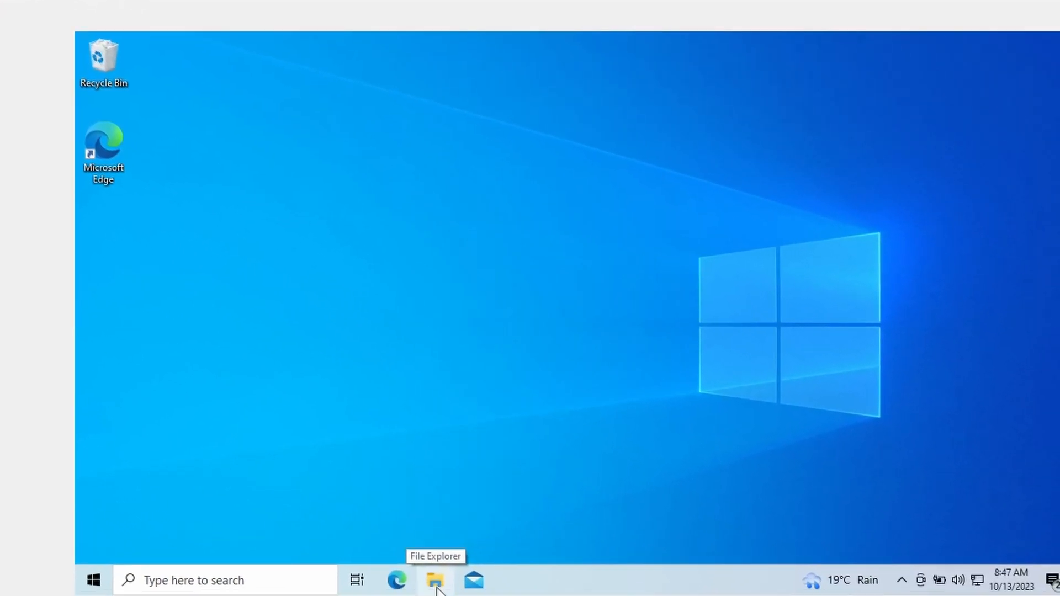
{"action": "left_click", "coordinate": [435, 579]}
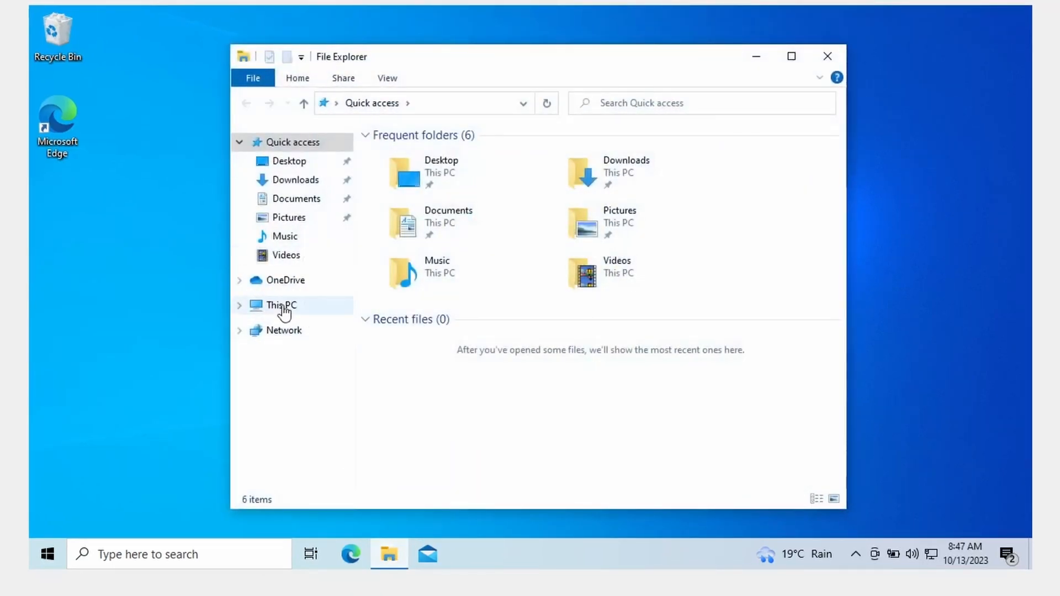
{"action": "left_click", "coordinate": [280, 305]}
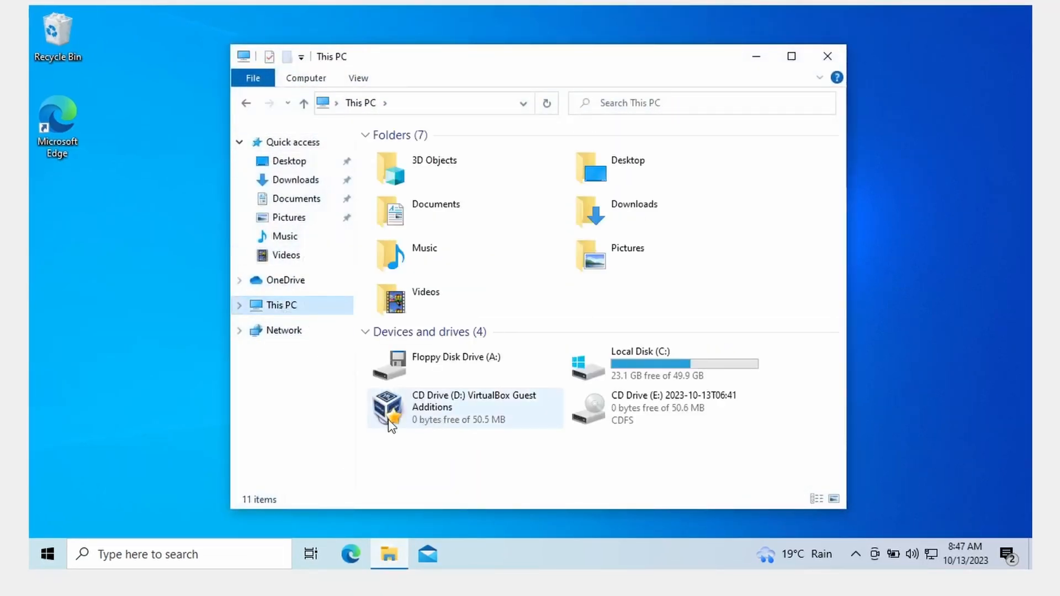
{"action": "mouse_move", "coordinate": [440, 416]}
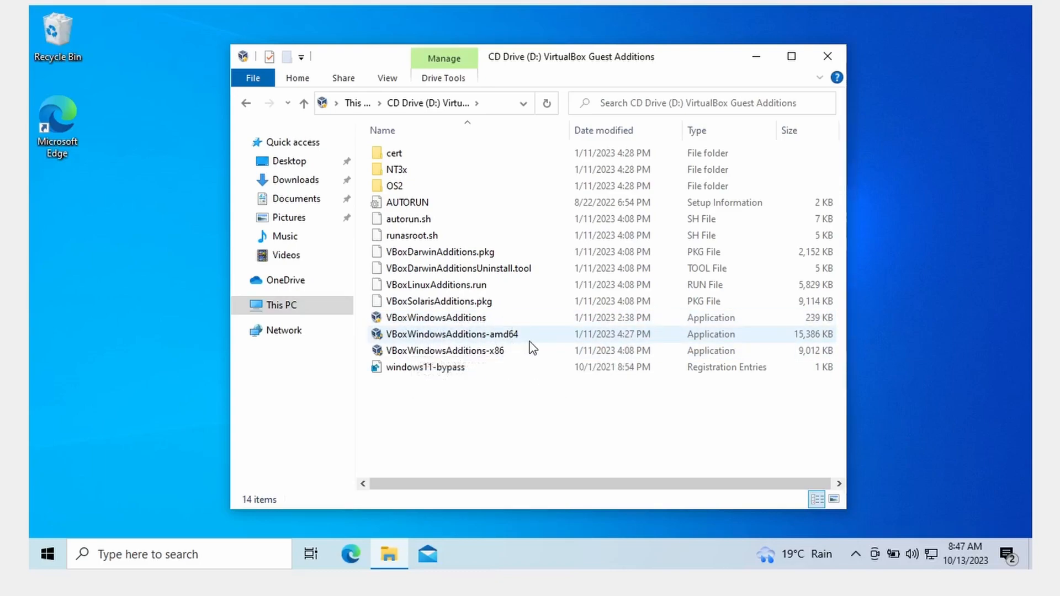
{"action": "mouse_move", "coordinate": [516, 343]}
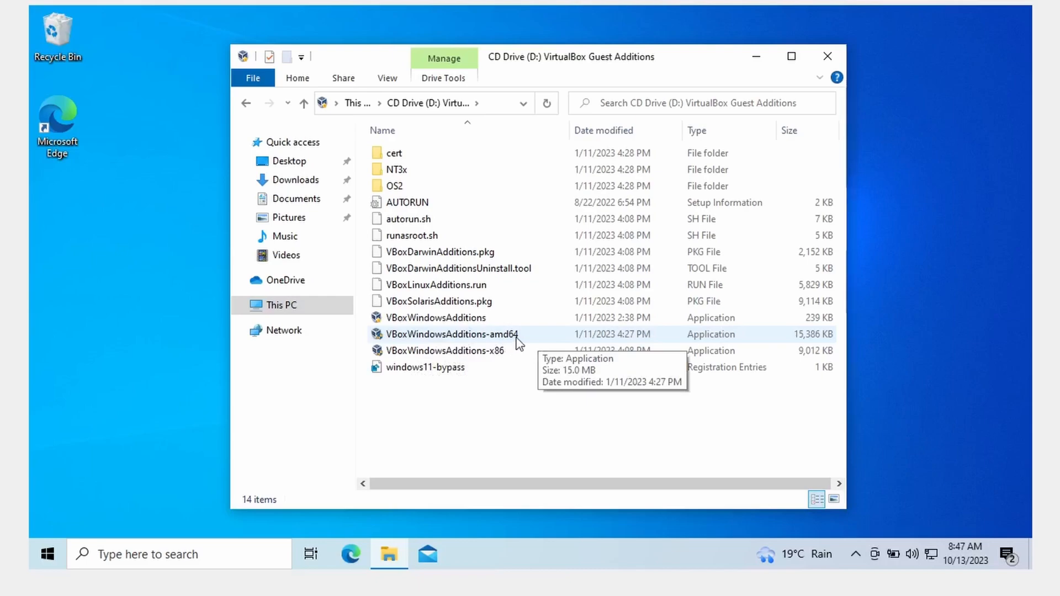
{"action": "mouse_move", "coordinate": [445, 350]}
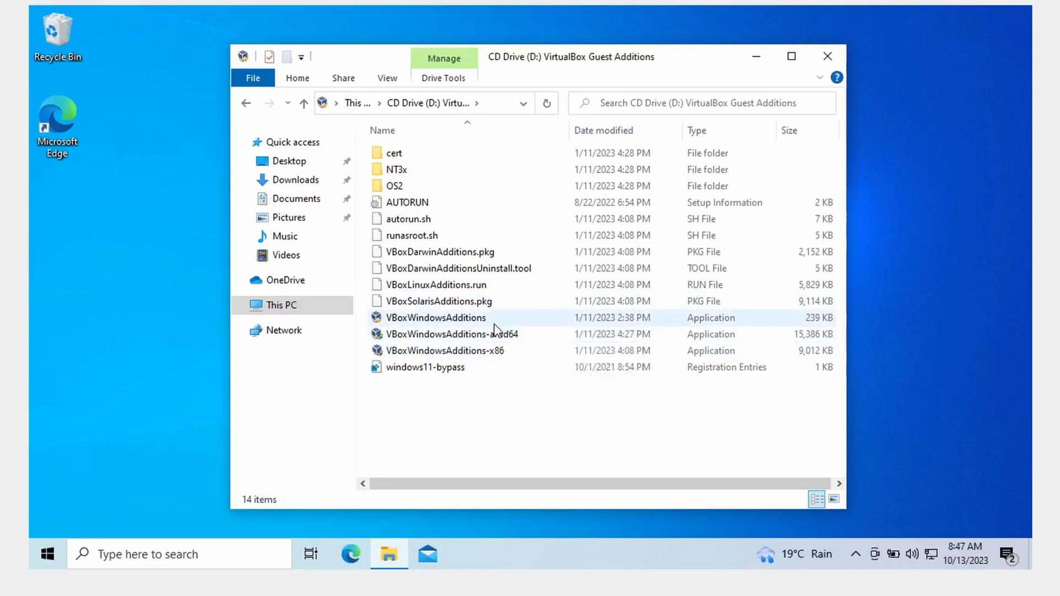
{"action": "left_click", "coordinate": [445, 350]}
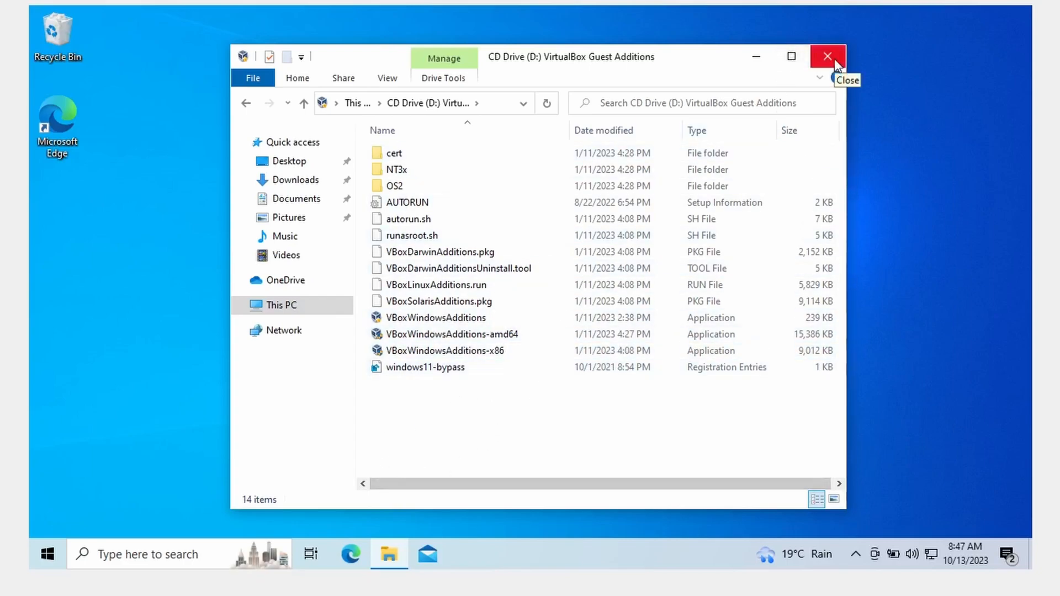
{"action": "left_click", "coordinate": [826, 56]}
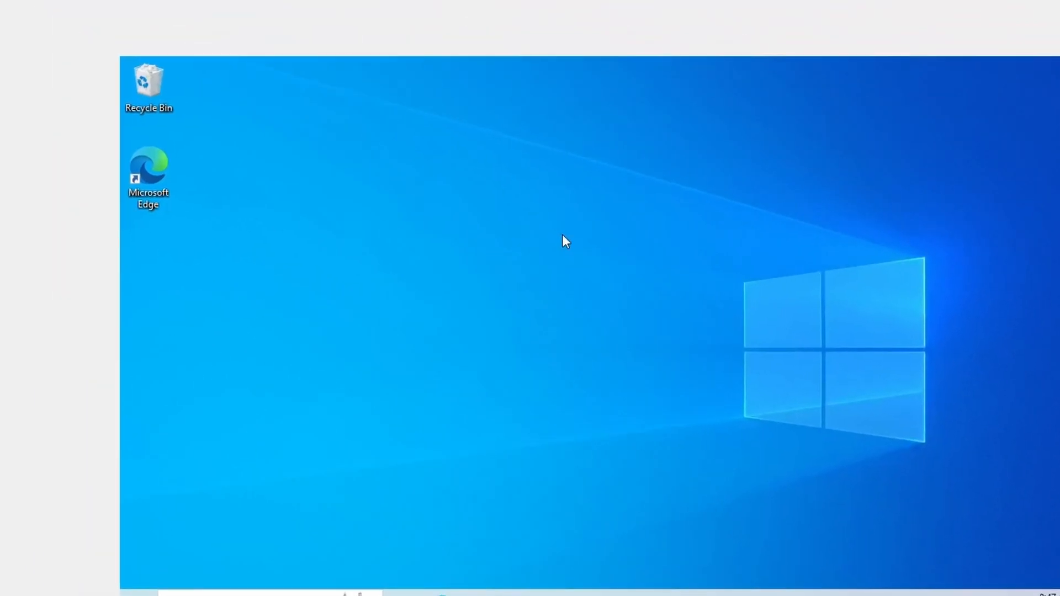
Set Maximum Guest Screen Size to Hint at 1920 by 1080 in the Display preferences
{"action": "left_click", "coordinate": [7, 22]}
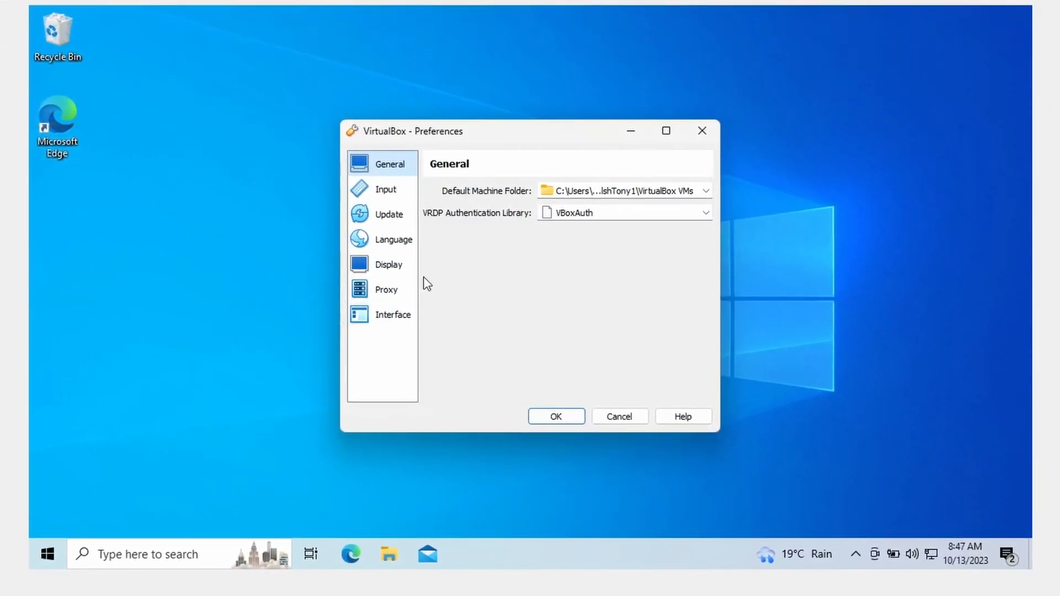
{"action": "left_click", "coordinate": [389, 264]}
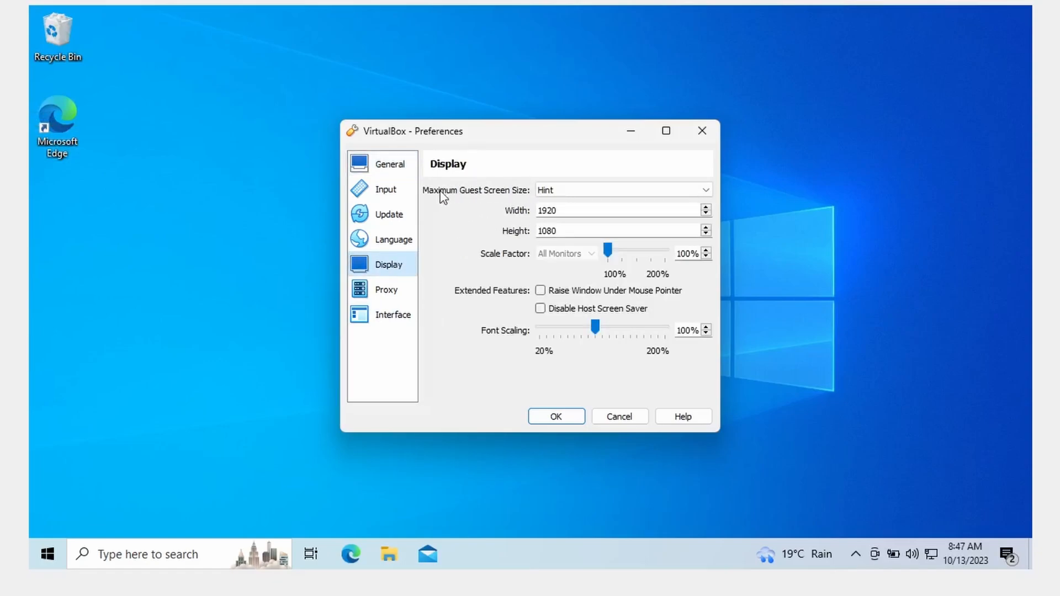
{"action": "left_click", "coordinate": [620, 189]}
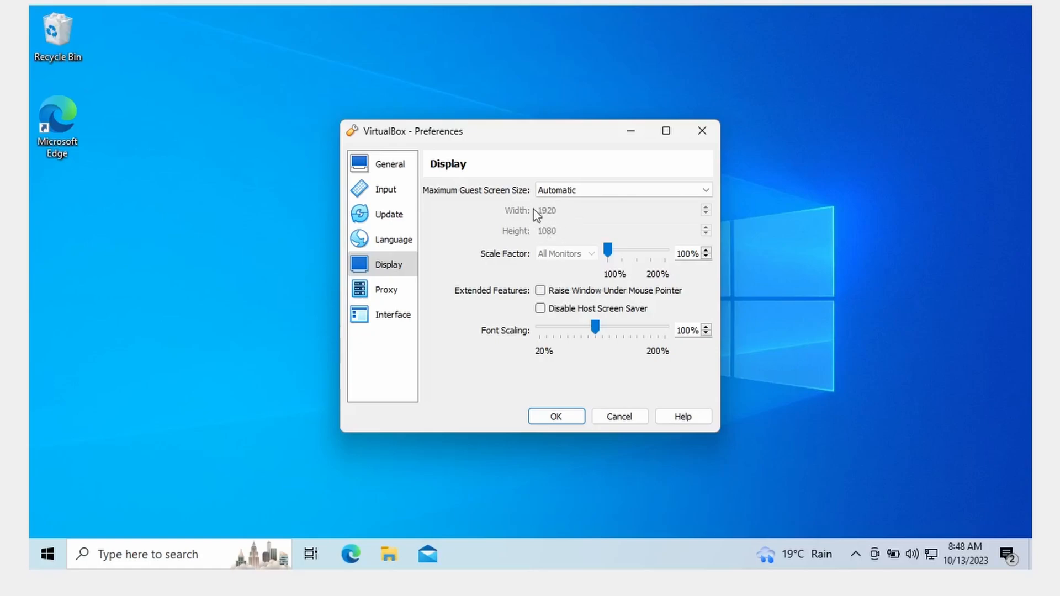
{"action": "left_click", "coordinate": [622, 190]}
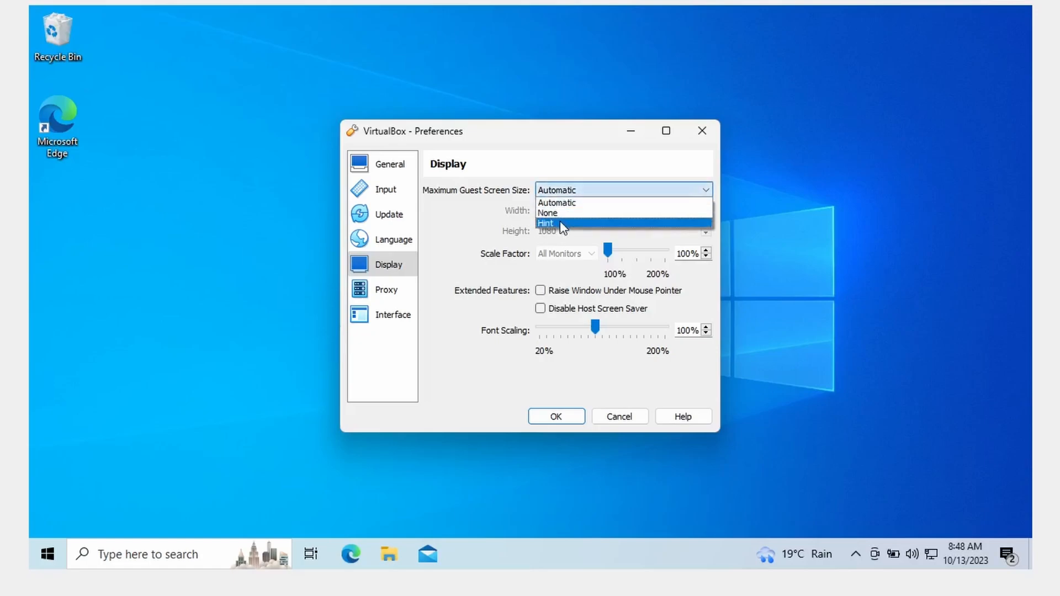
{"action": "left_click", "coordinate": [544, 223]}
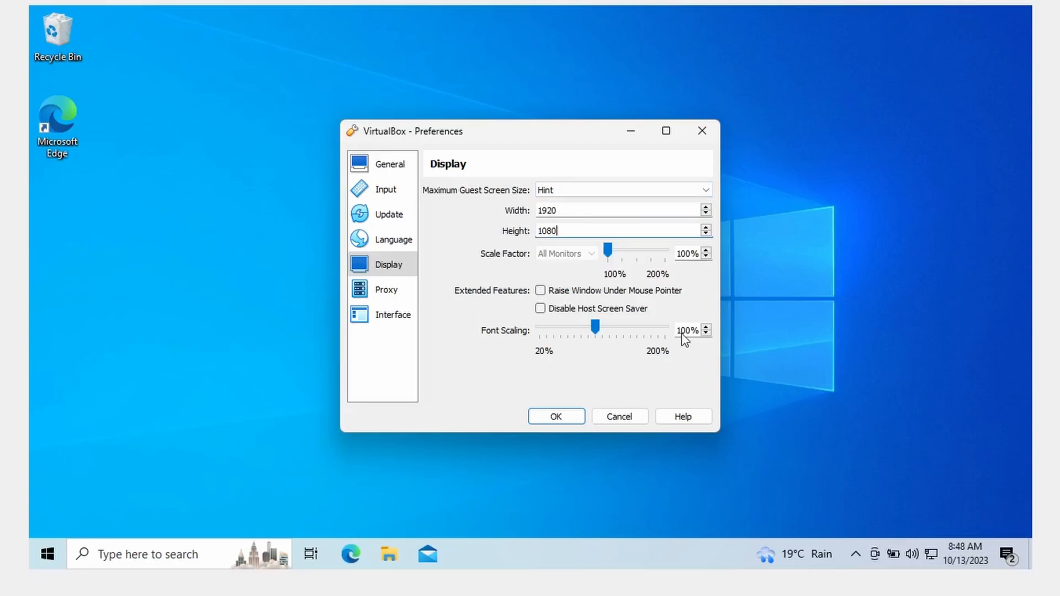
{"action": "mouse_move", "coordinate": [509, 269]}
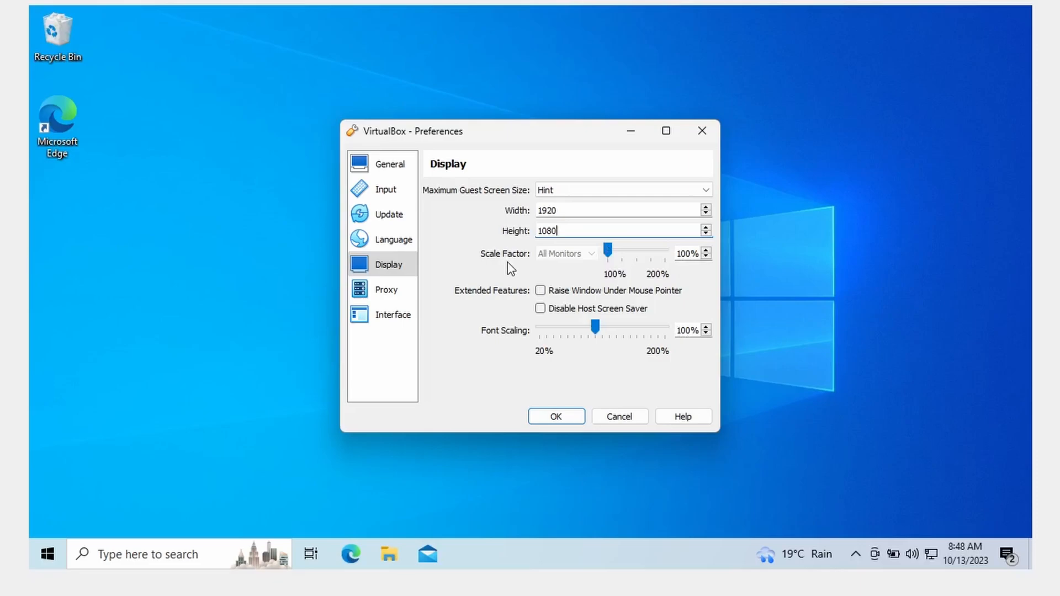
{"action": "mouse_move", "coordinate": [700, 315]}
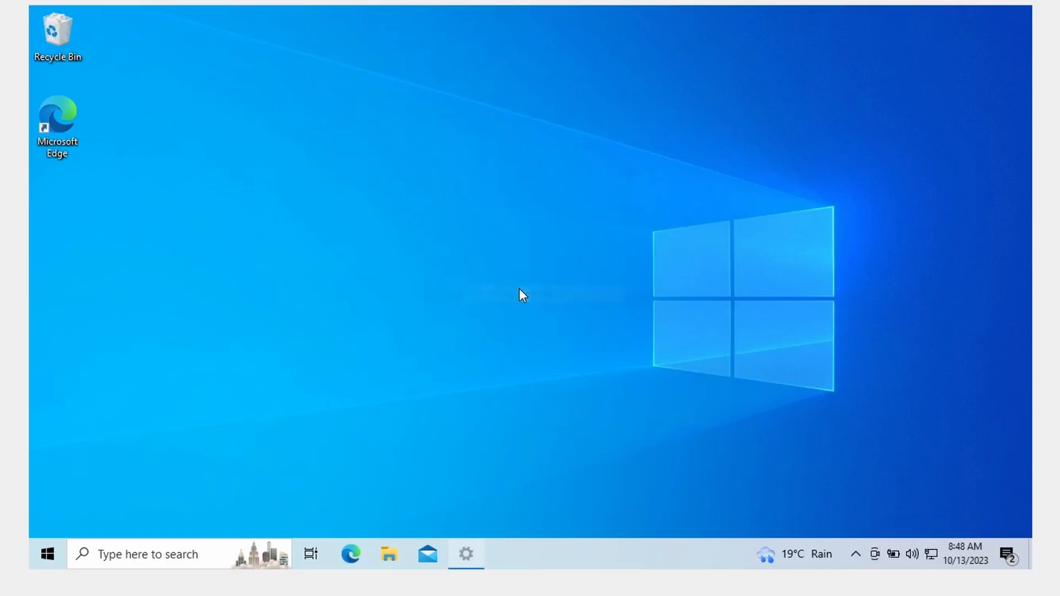
Show the Display resolution list in Windows Settings, topping out at 1400 × 1050
{"action": "left_click", "coordinate": [466, 553]}
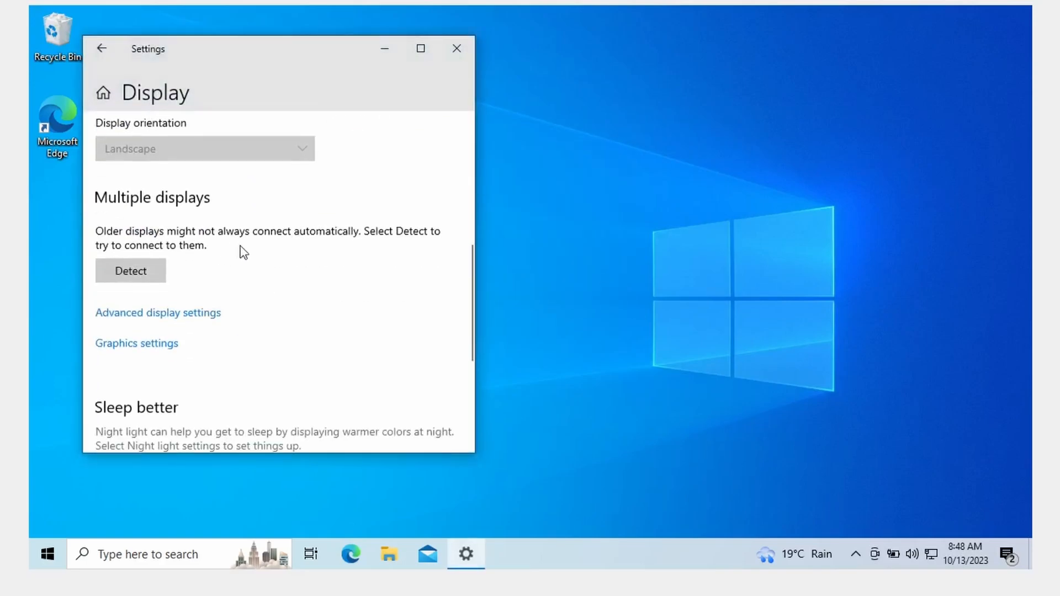
{"action": "left_click", "coordinate": [203, 149]}
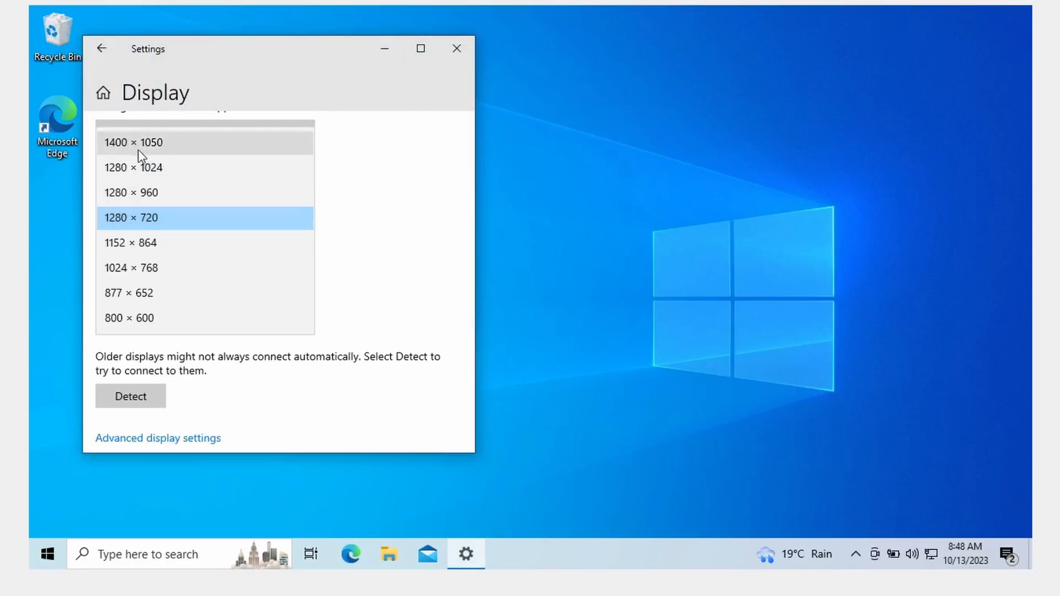
{"action": "mouse_move", "coordinate": [206, 151]}
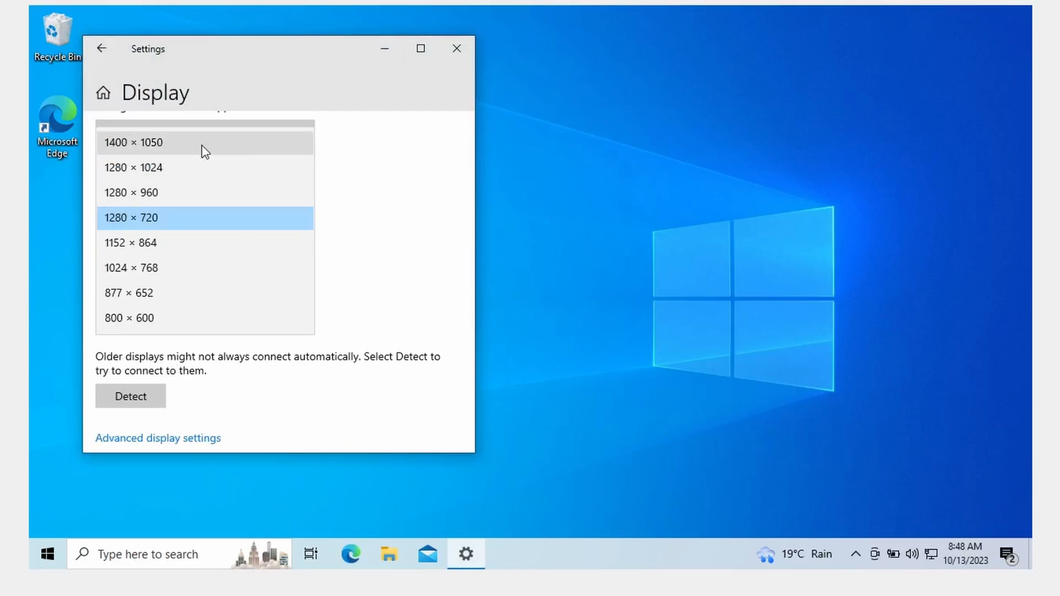
{"action": "mouse_move", "coordinate": [146, 155]}
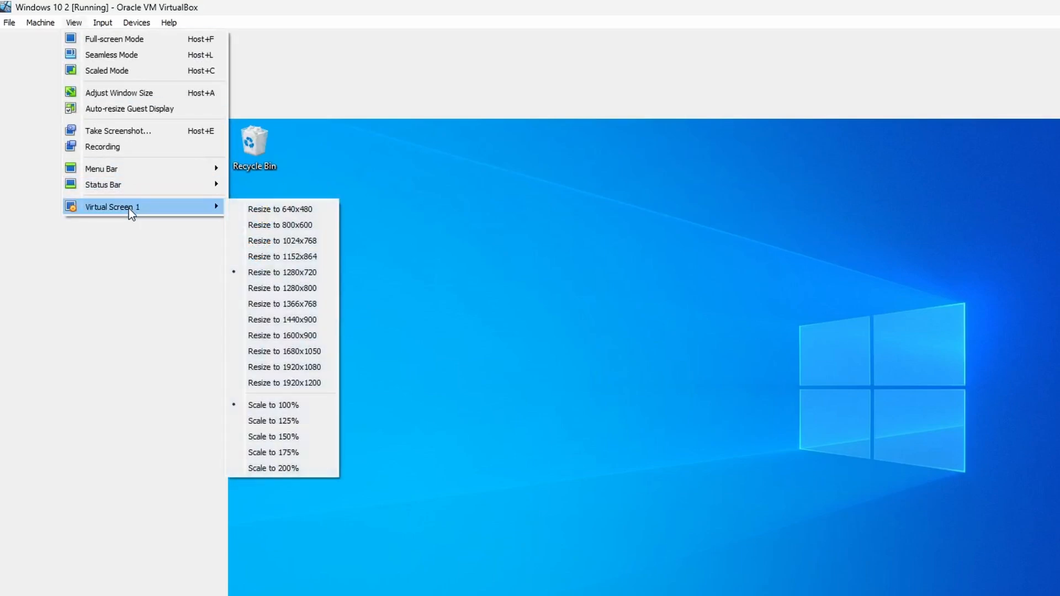
{"action": "mouse_move", "coordinate": [283, 319]}
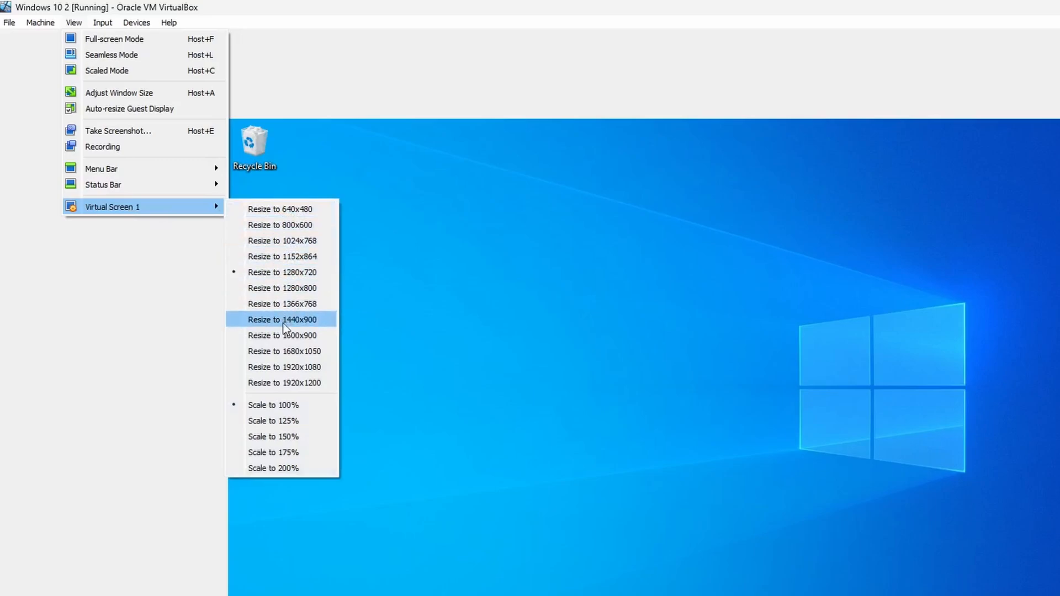
{"action": "mouse_move", "coordinate": [331, 366]}
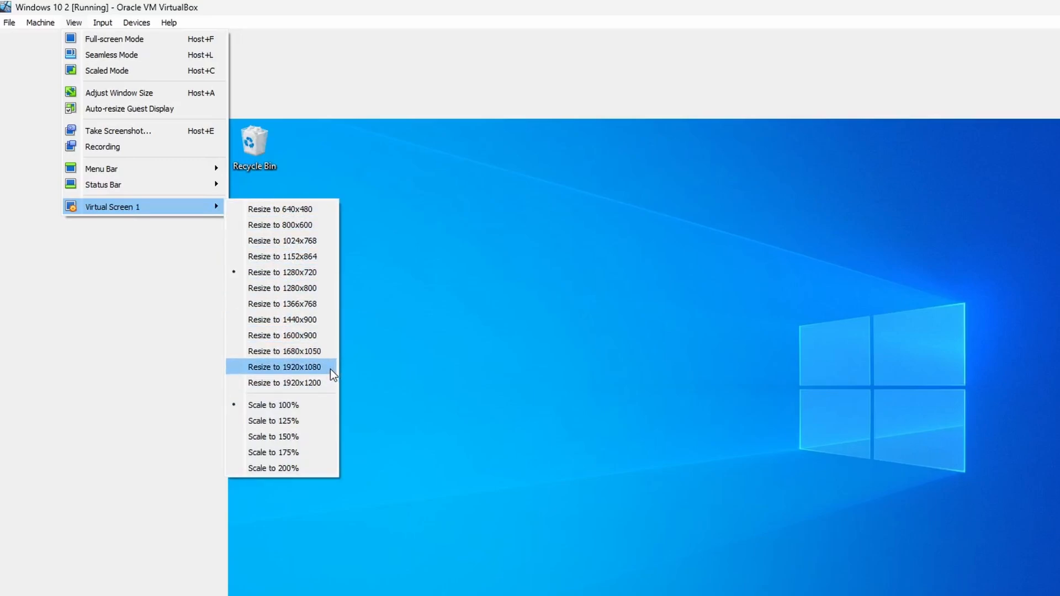
Resize Virtual Screen 1 to 1920x1080 so the desktop fills the window
{"action": "left_click", "coordinate": [283, 367]}
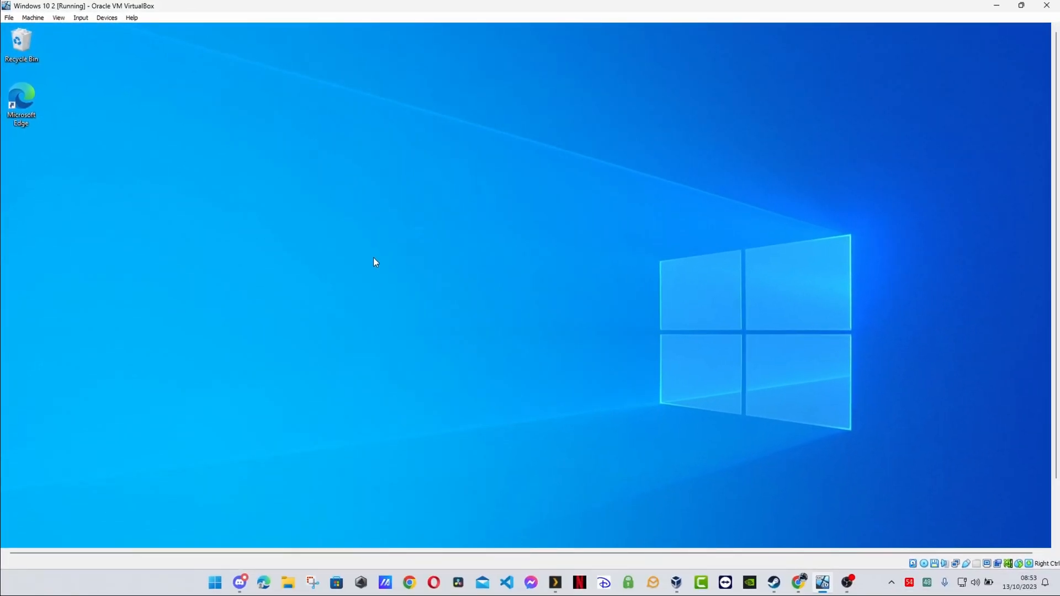
{"action": "mouse_move", "coordinate": [389, 234]}
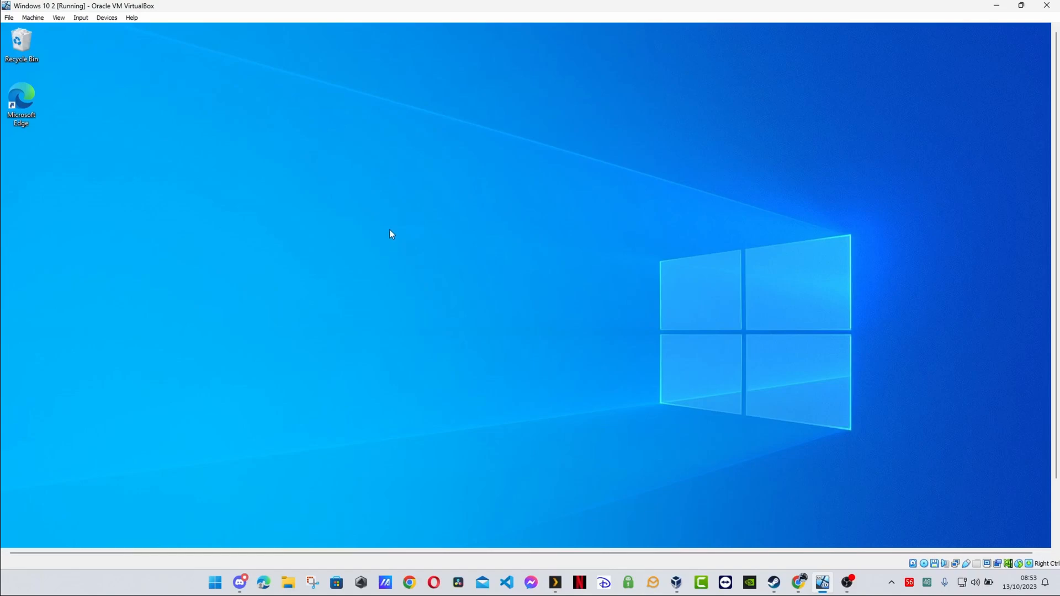
{"action": "mouse_move", "coordinate": [859, 521]}
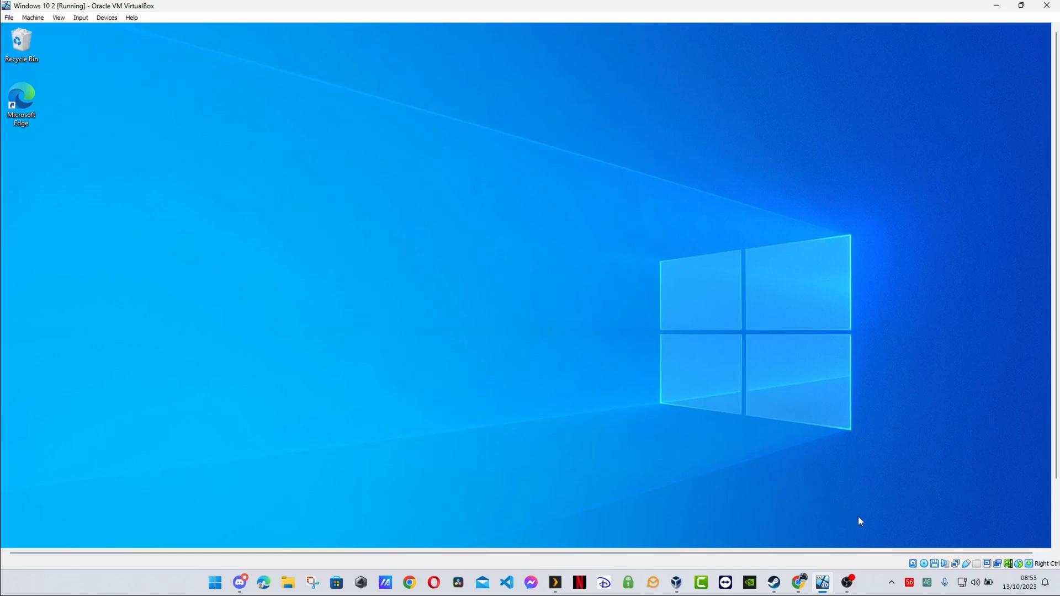
{"action": "mouse_move", "coordinate": [398, 229]}
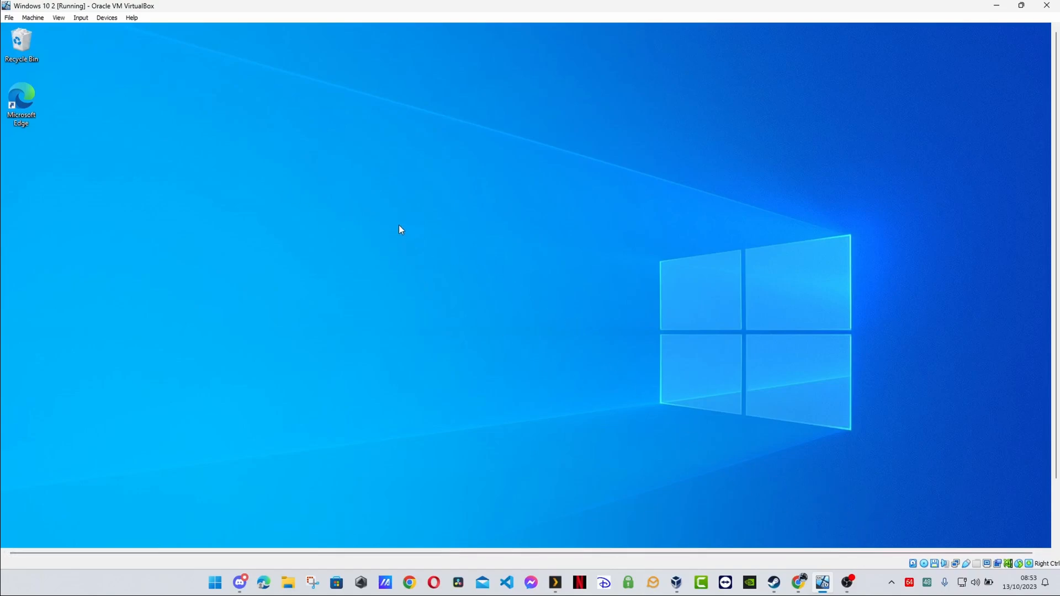
{"action": "mouse_move", "coordinate": [377, 223]}
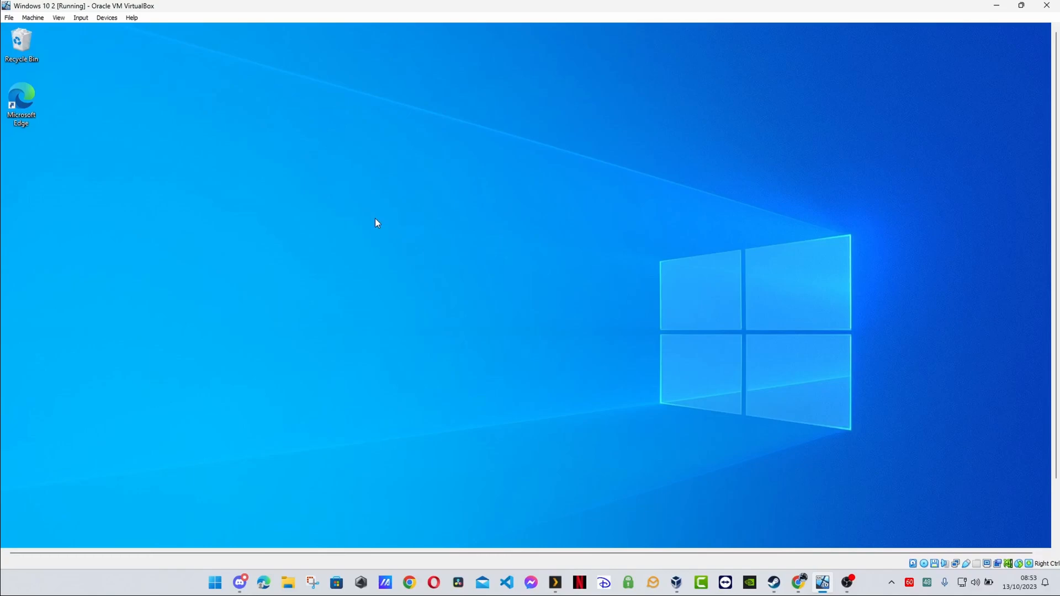